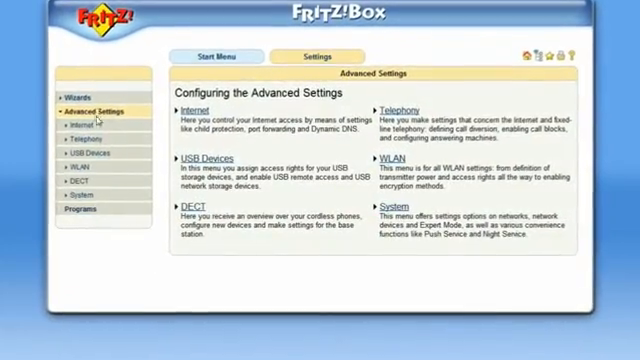
- Reach Expert Mode via the Internet sidebar and switch expert settings on
{"action": "left_click", "coordinate": [84, 122]}
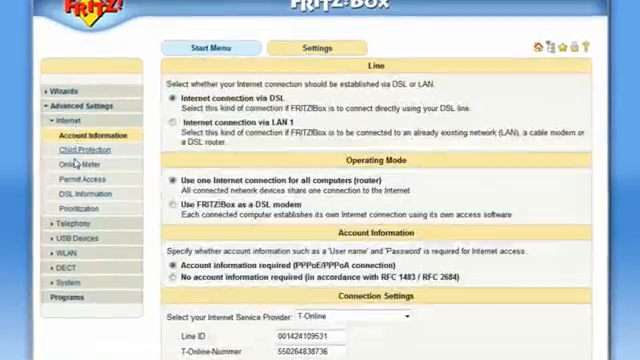
{"action": "left_click", "coordinate": [72, 180]}
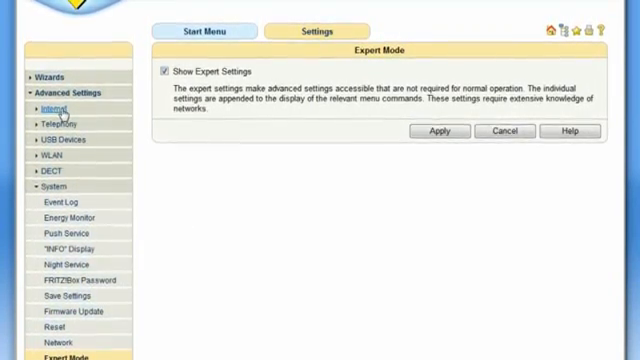
- Go to Internet > Permit Access to begin a new port forwarding rule
{"action": "left_click", "coordinate": [48, 108]}
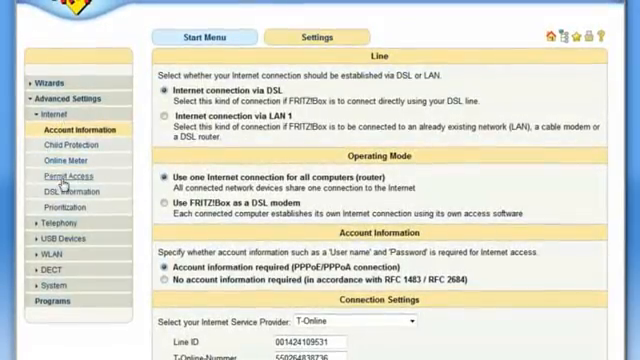
{"action": "left_click", "coordinate": [60, 172]}
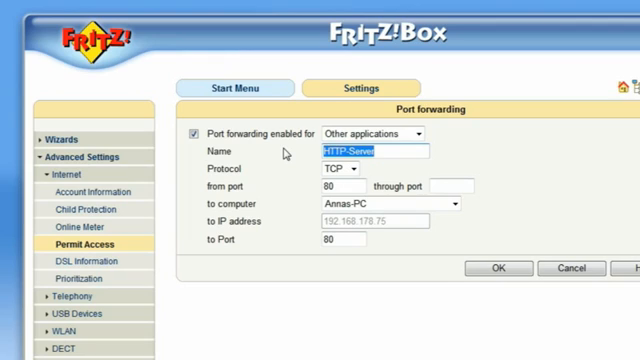
- Save rule 'VNC' forwarding TCP port 5900 to Living-Room-PC on port 5900
{"action": "type", "text": "VNC"}
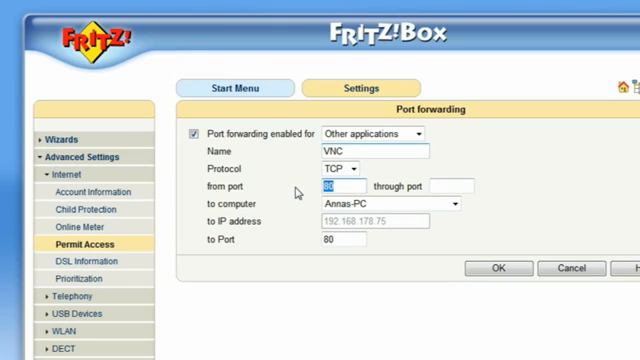
{"action": "type", "text": "5900"}
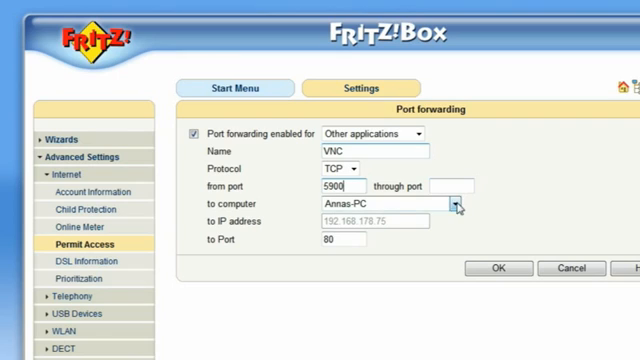
{"action": "left_click", "coordinate": [460, 204]}
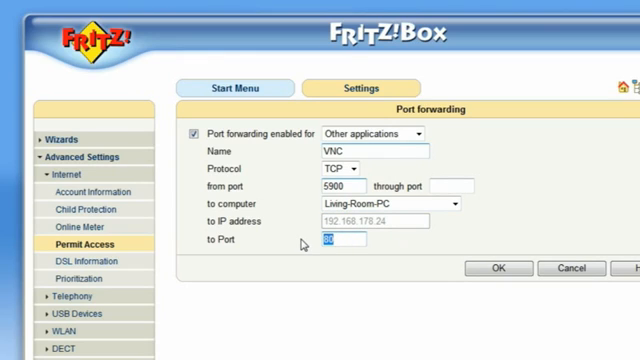
{"action": "type", "text": "5900"}
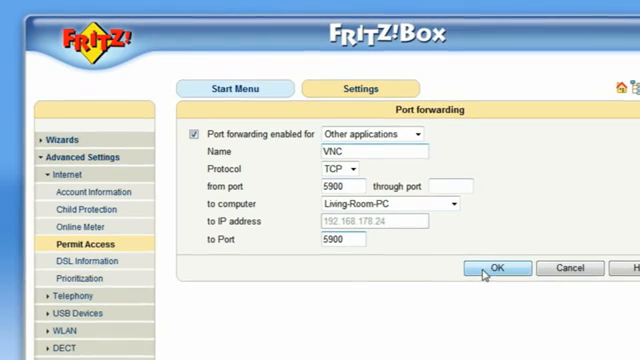
{"action": "left_click", "coordinate": [496, 268]}
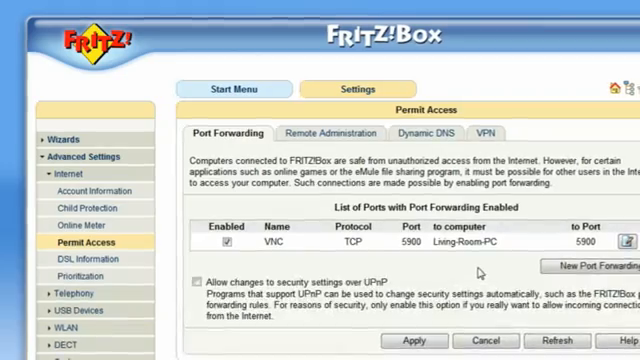